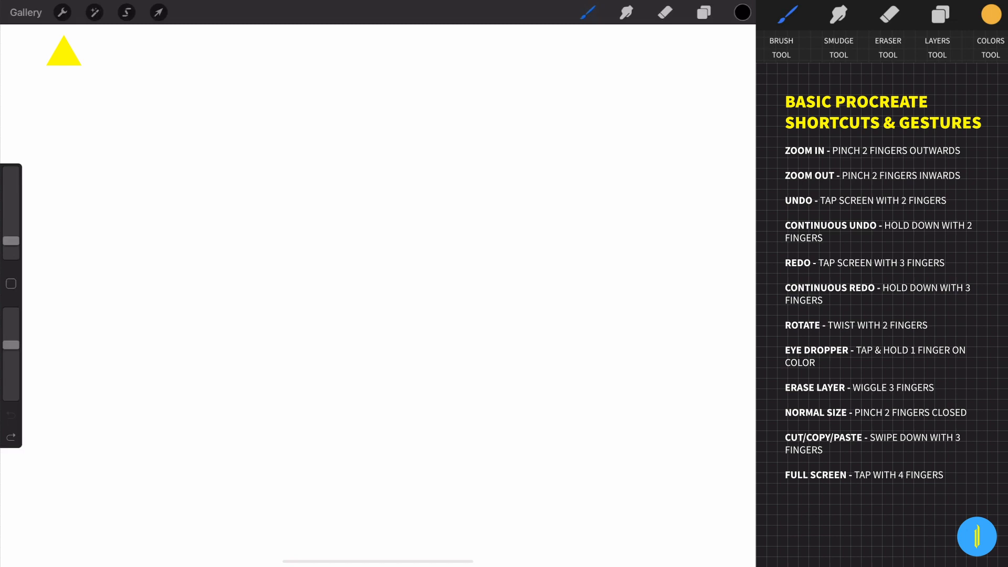
# Turn on the grid Drawing Guide and Animation Assist from the Canvas actions
pyautogui.click(62, 12)
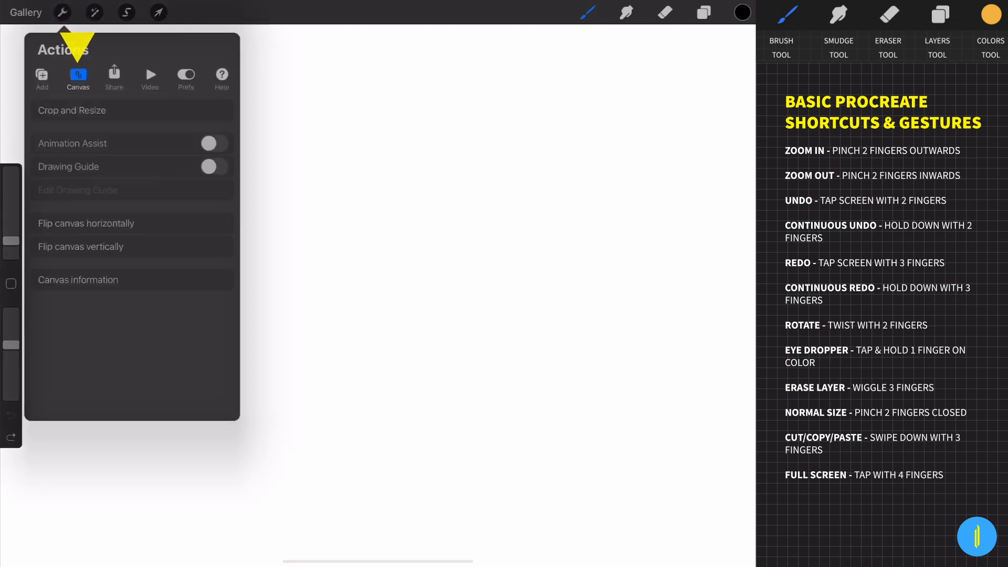
pyautogui.click(212, 166)
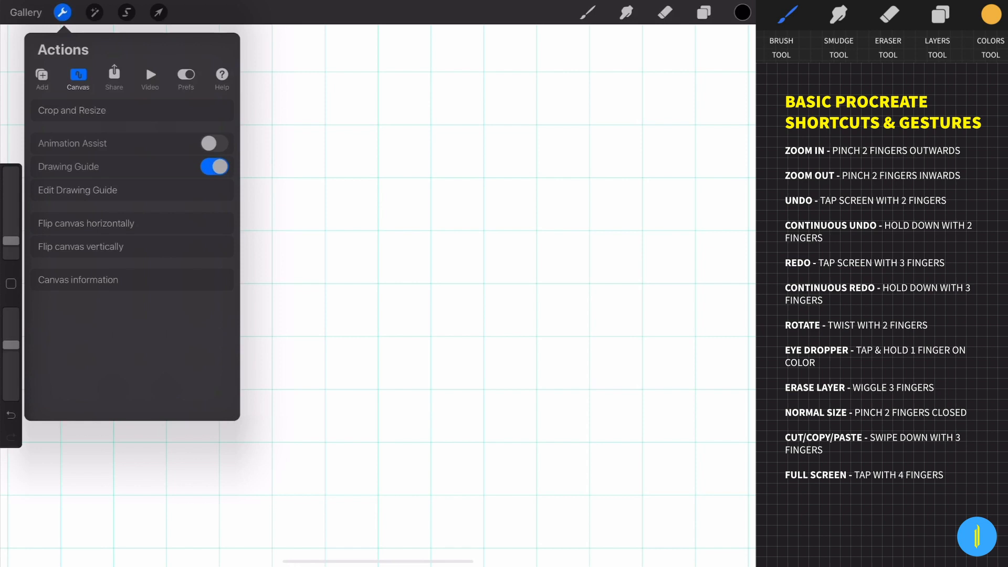
pyautogui.click(214, 142)
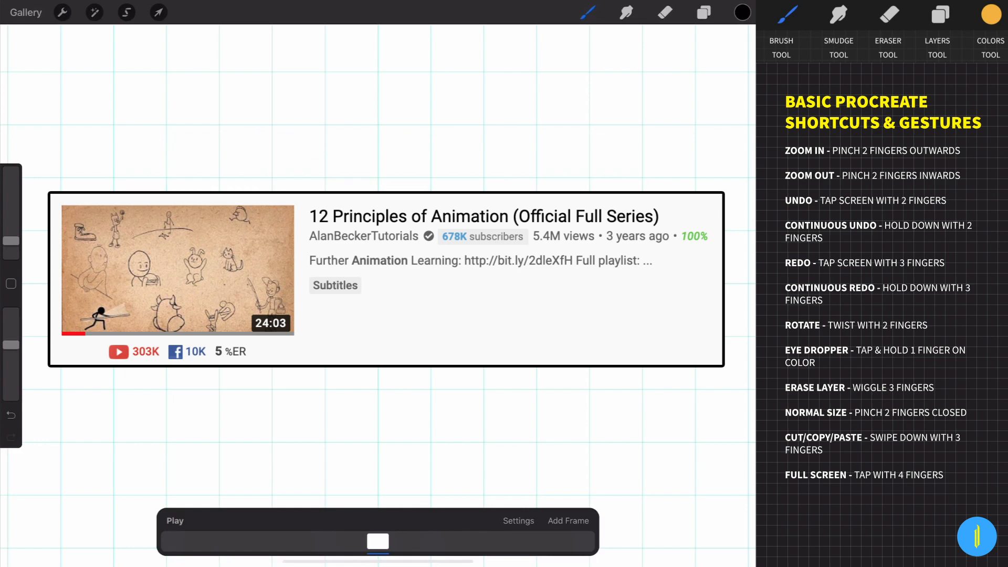
# Pick a brush and sketch a ticked line, three hatched balls and leftward arrows
pyautogui.click(586, 12)
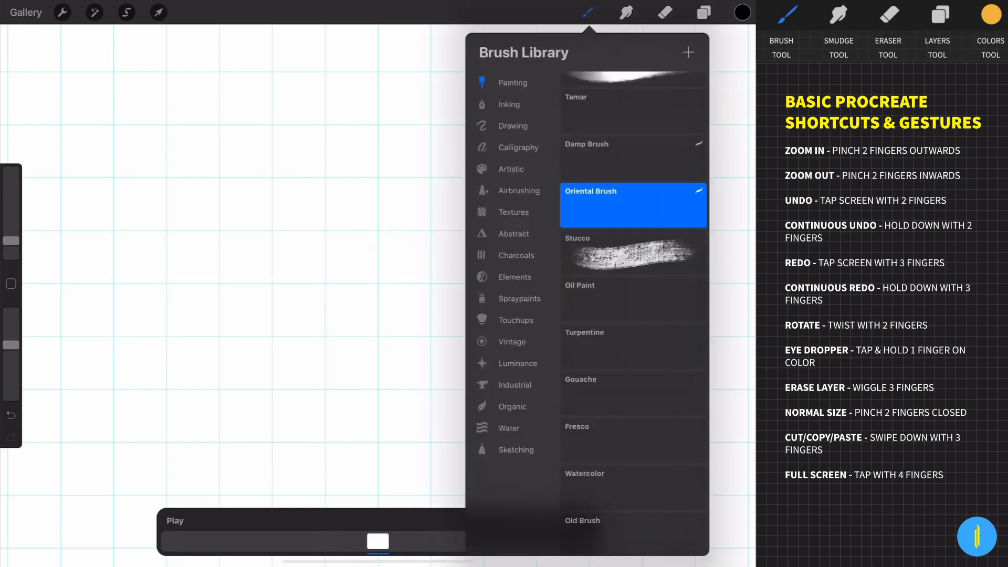
pyautogui.click(585, 11)
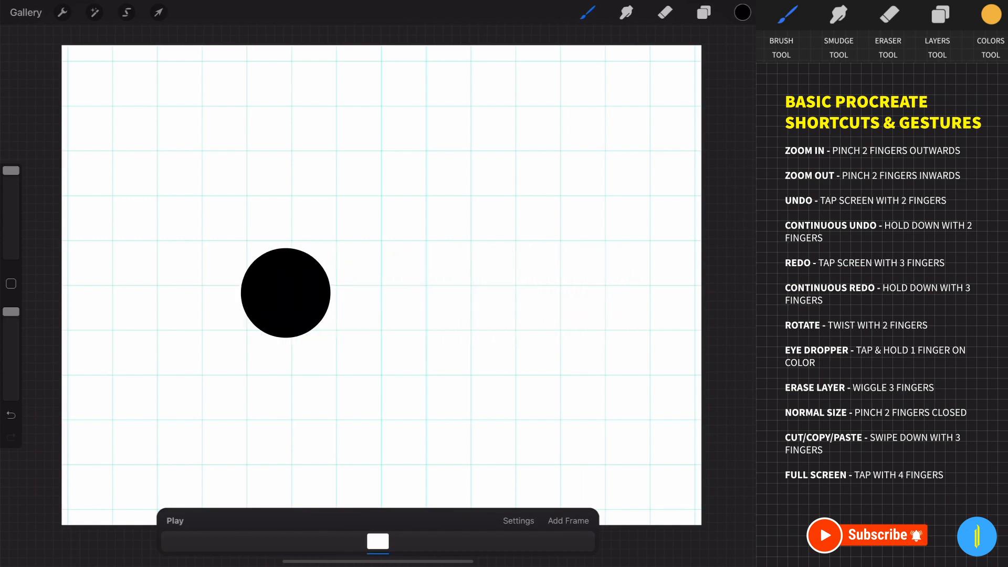
pyautogui.click(518, 520)
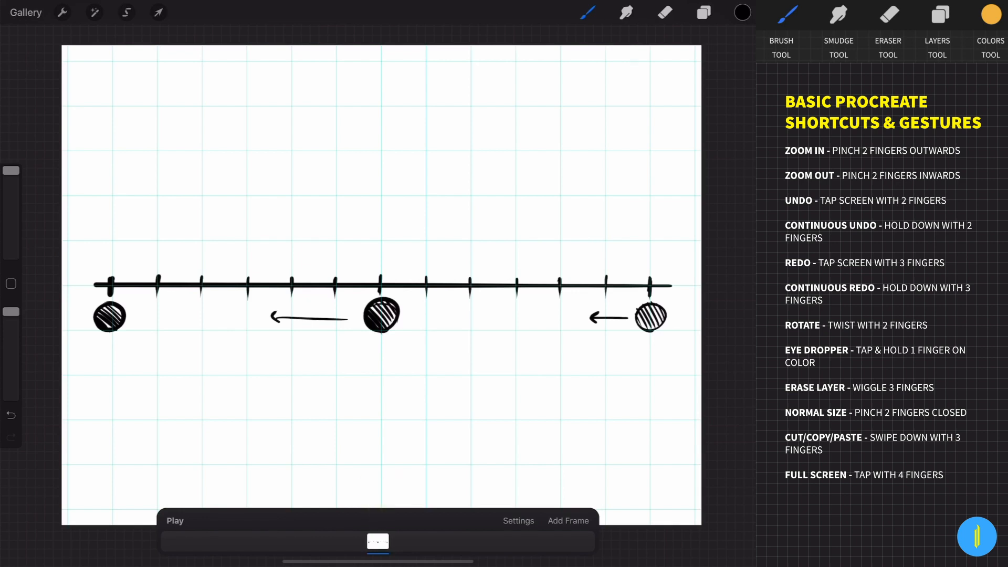
# Fade the timing-chart sketch to about 50% opacity and add a second blank frame
pyautogui.click(377, 542)
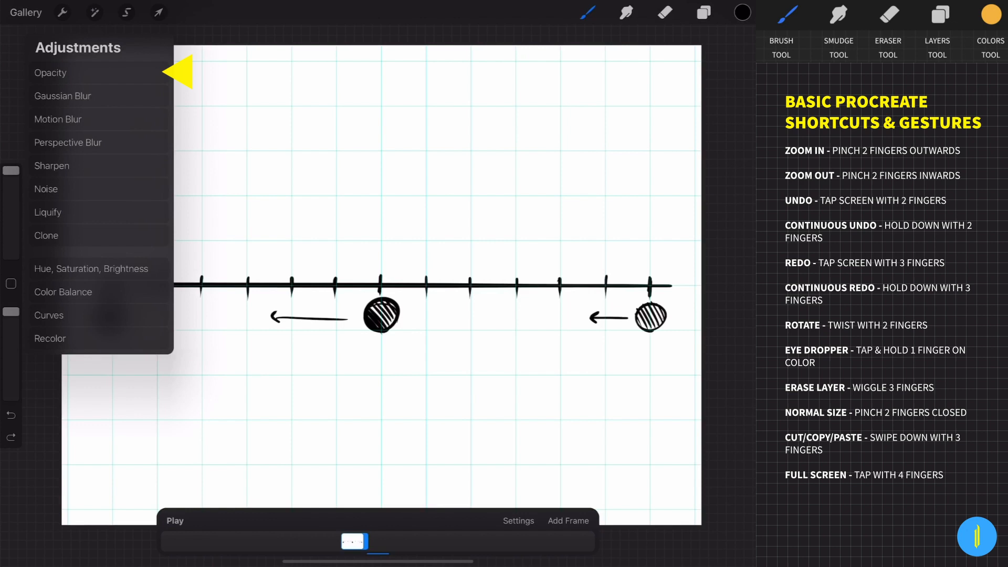
pyautogui.click(51, 72)
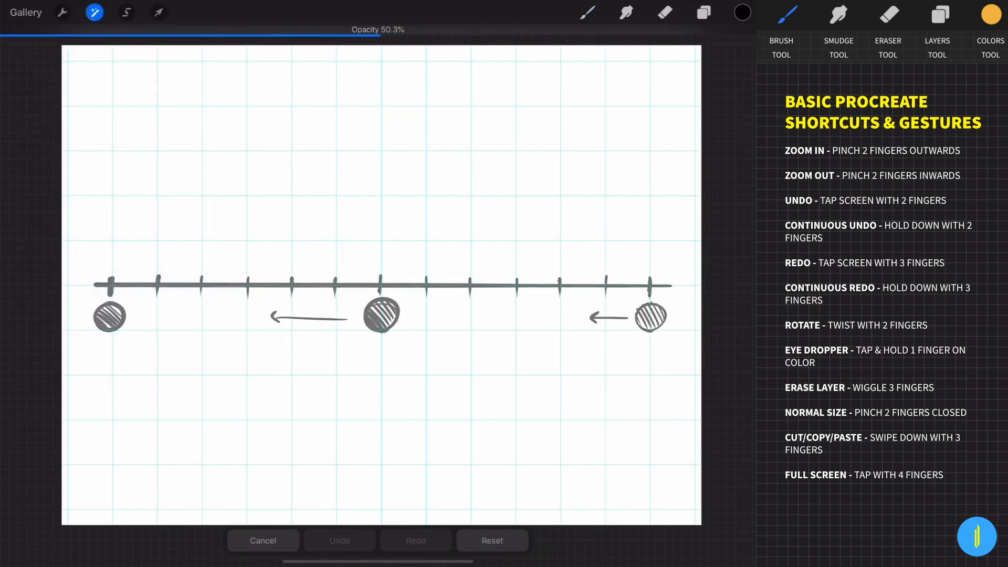
pyautogui.click(94, 12)
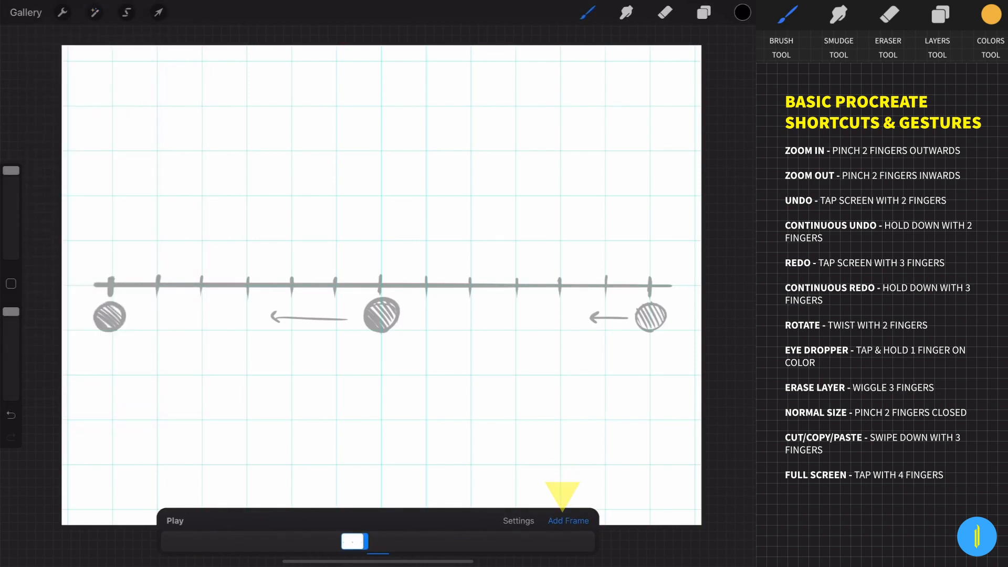
pyautogui.click(568, 520)
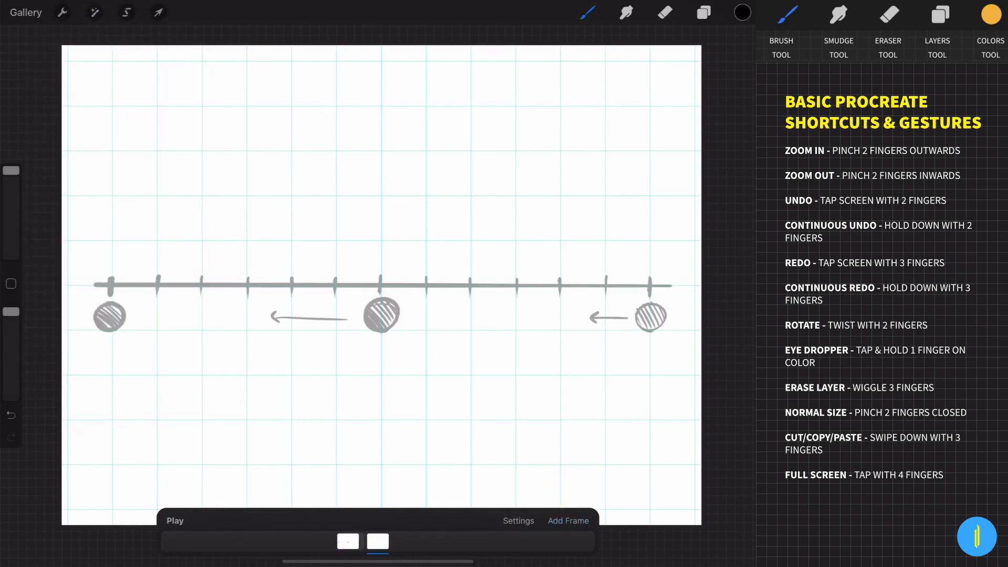
pyautogui.click(936, 13)
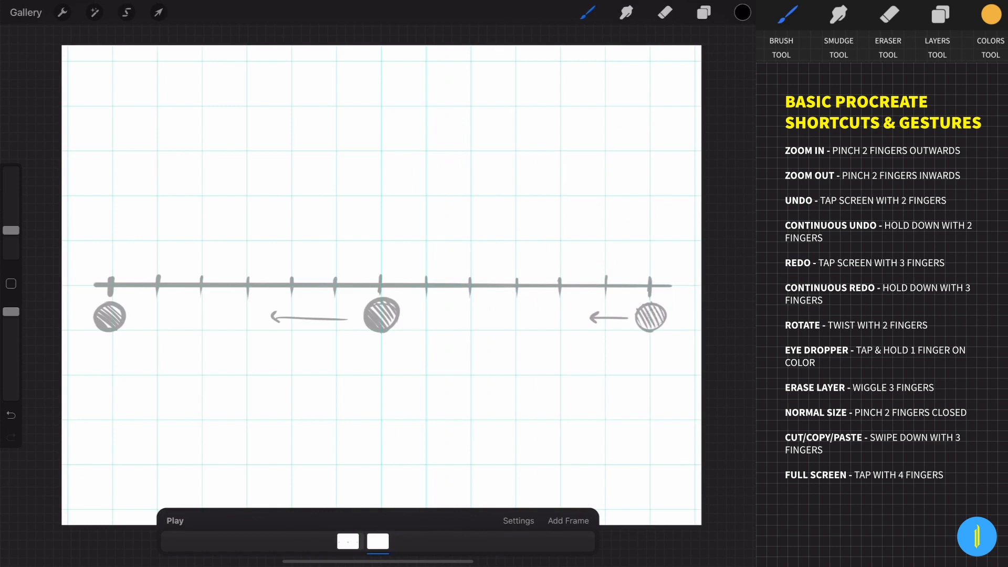
# Draw a solid ball at each successive tick leftward, adding a new frame per ball
pyautogui.click(651, 316)
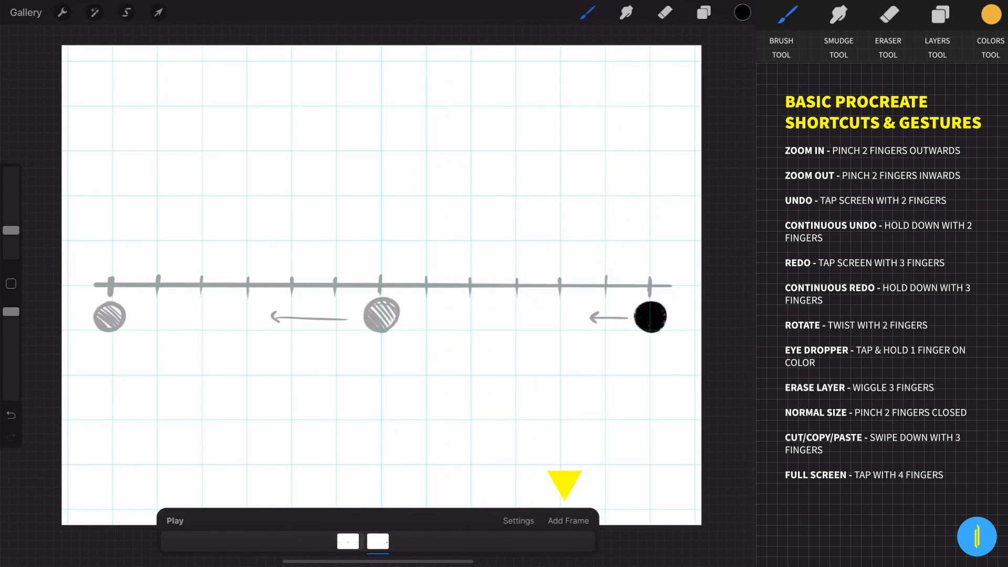
pyautogui.click(568, 520)
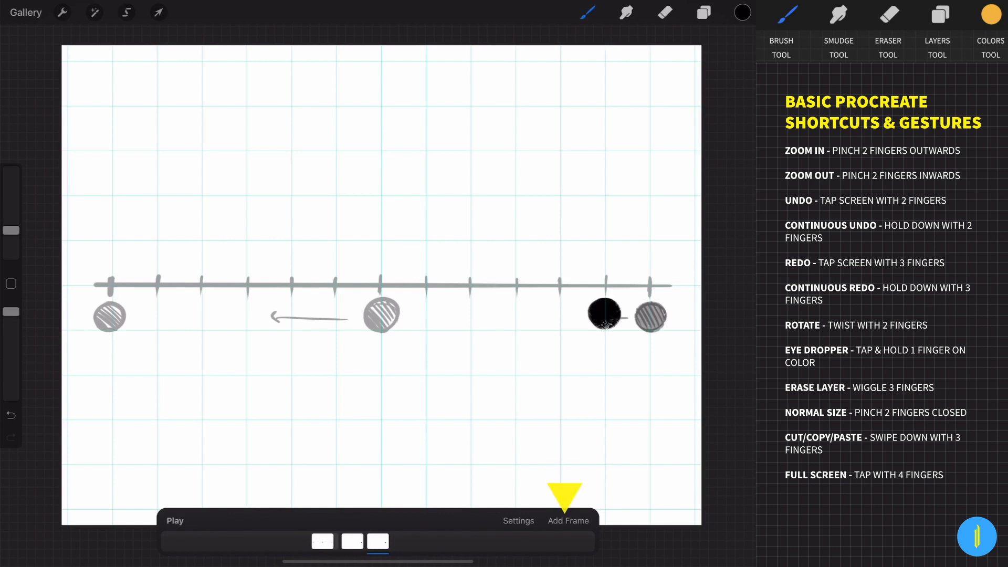
pyautogui.click(567, 520)
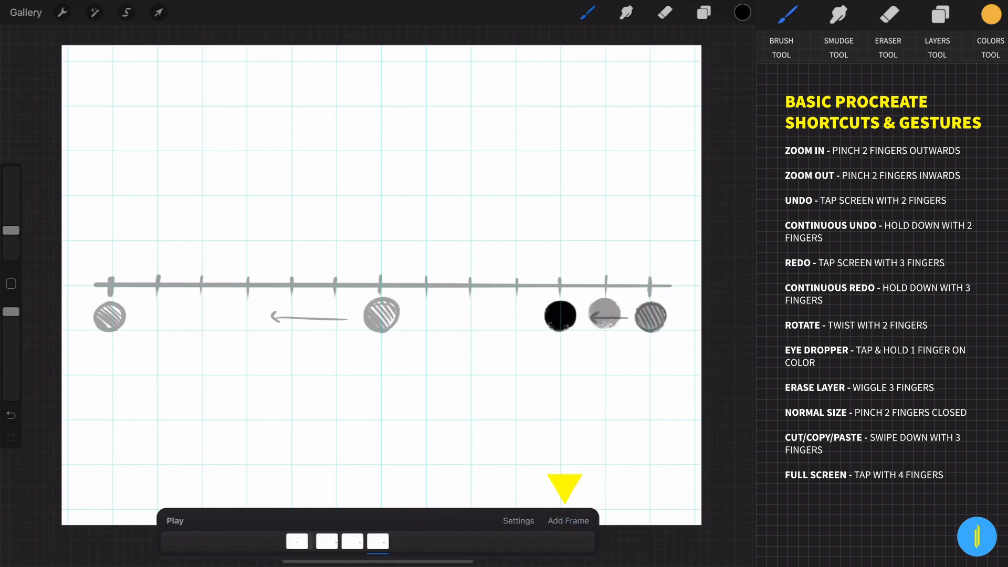
pyautogui.click(567, 521)
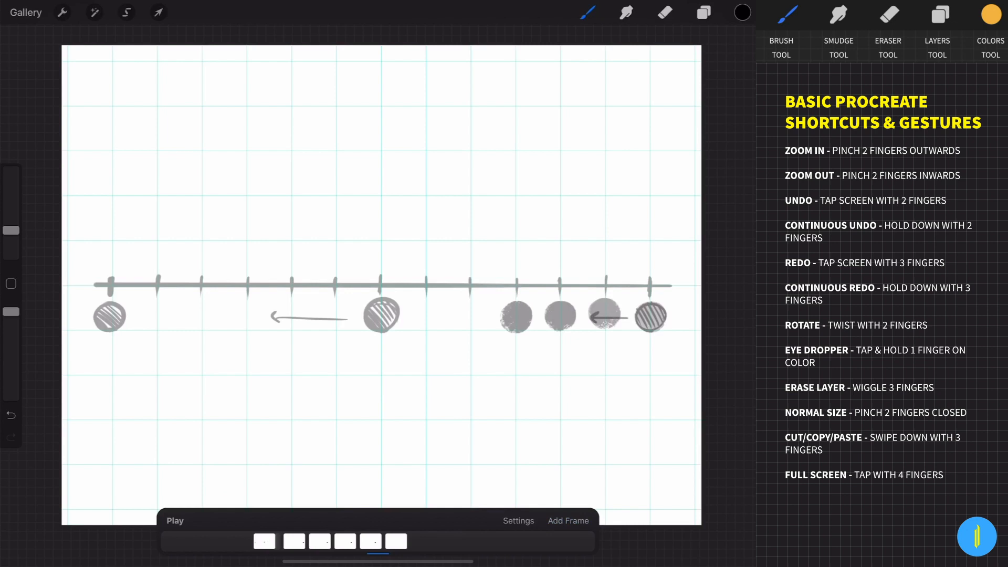
pyautogui.click(567, 521)
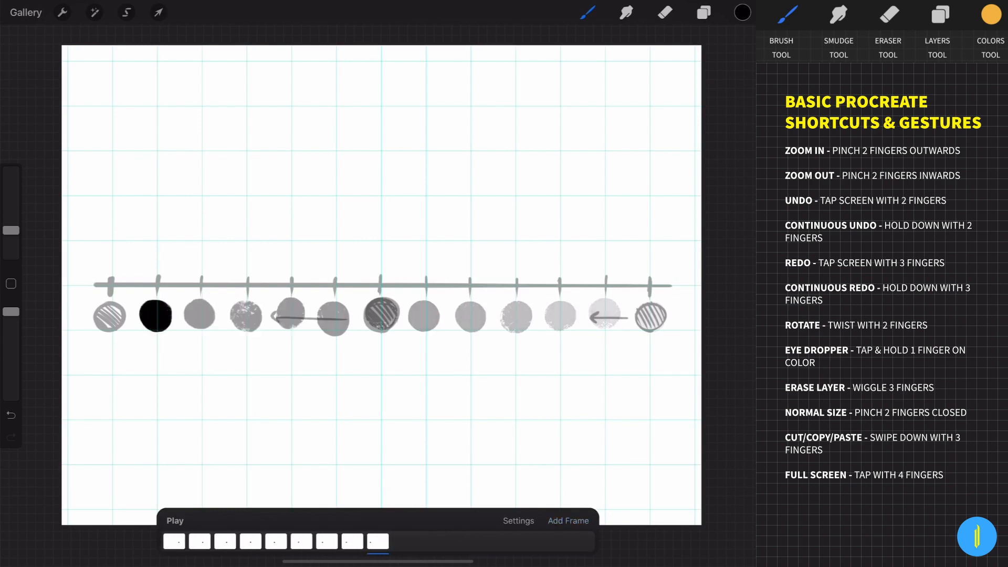
pyautogui.click(703, 12)
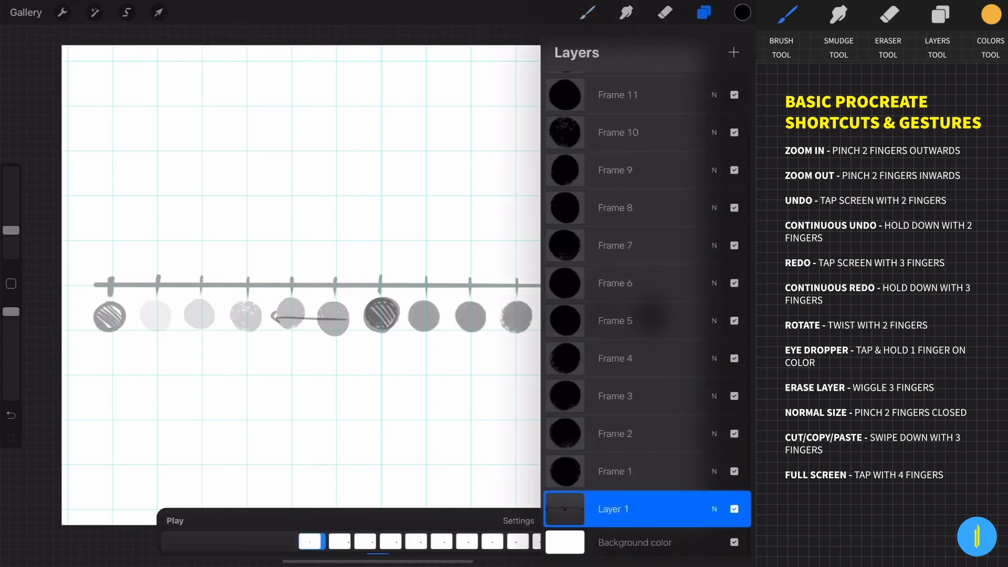
# Hide Layer 1's timing chart, then play and pause the ball animation
pyautogui.click(734, 508)
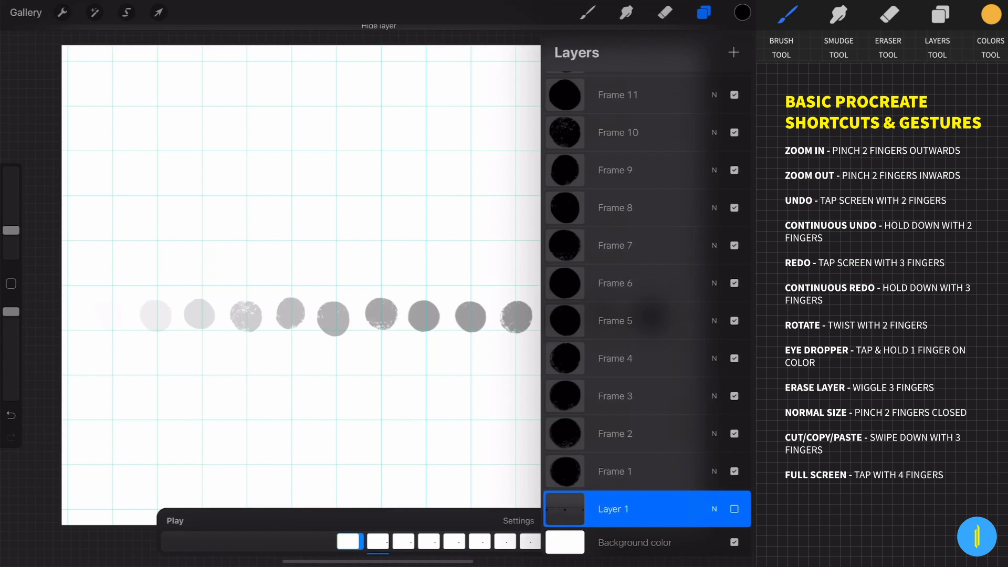
pyautogui.click(174, 521)
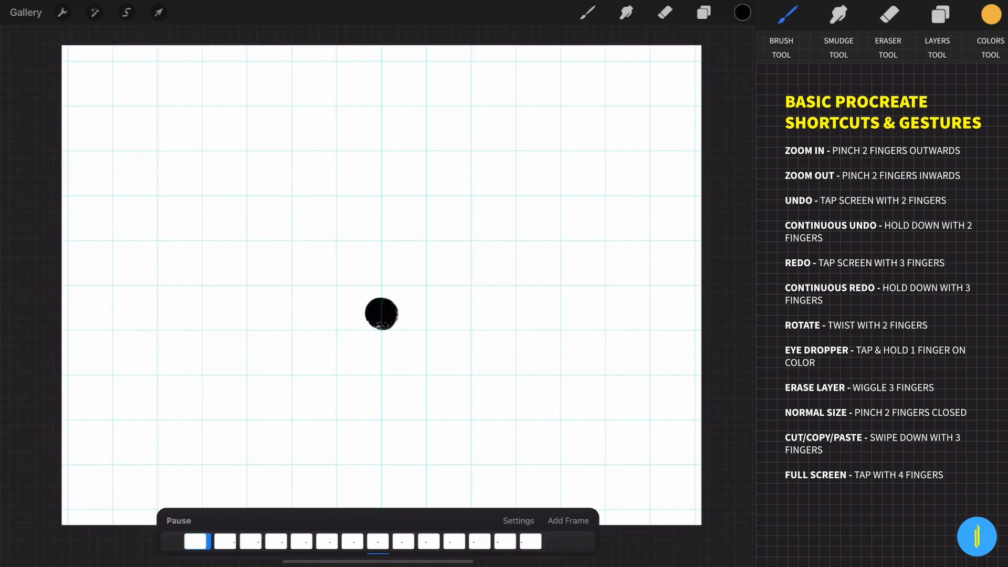
pyautogui.click(178, 521)
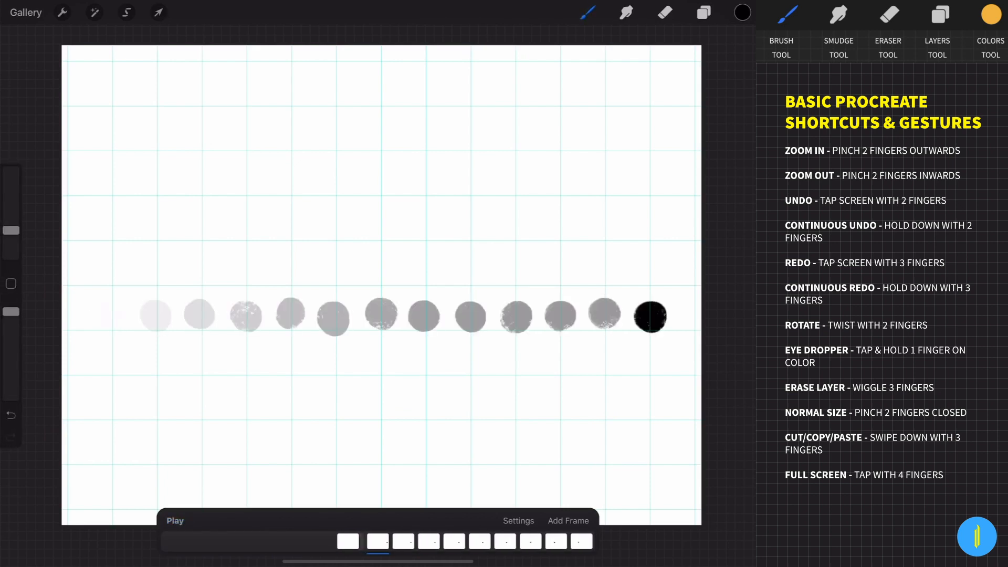
pyautogui.click(518, 521)
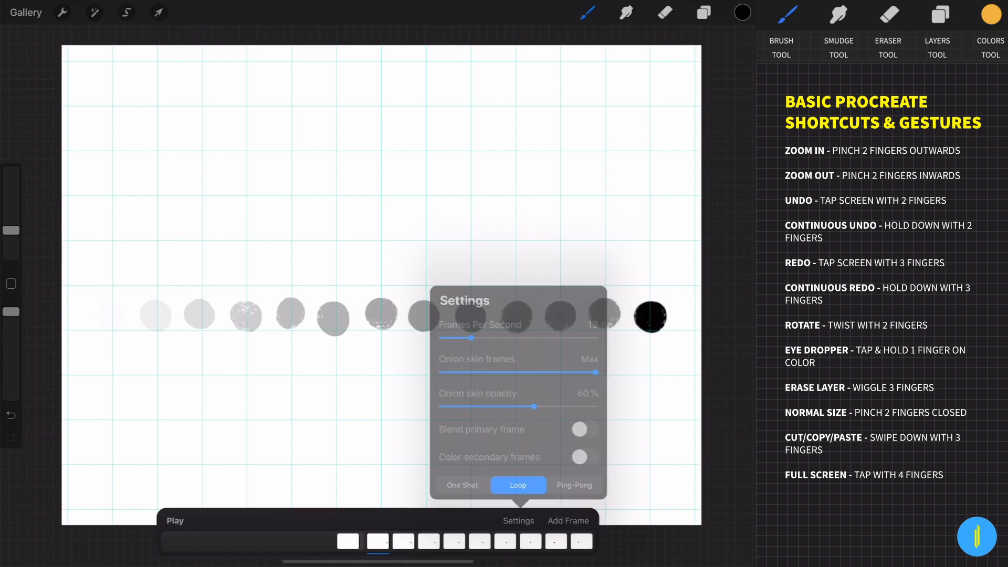
# Raise playback to 24 fps, then switch to One Shot and Ping-Pong, previewing each
pyautogui.click(174, 521)
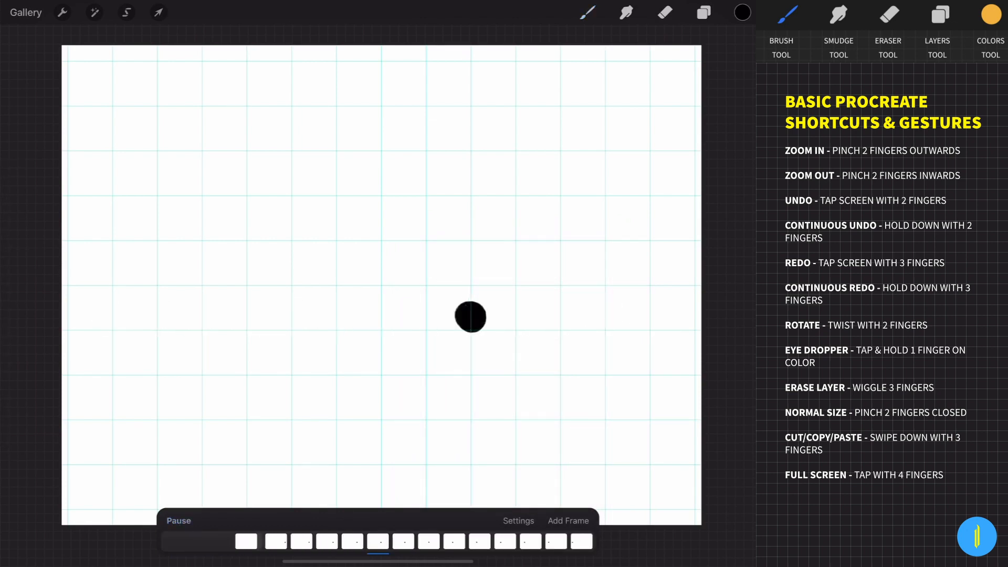
pyautogui.click(519, 520)
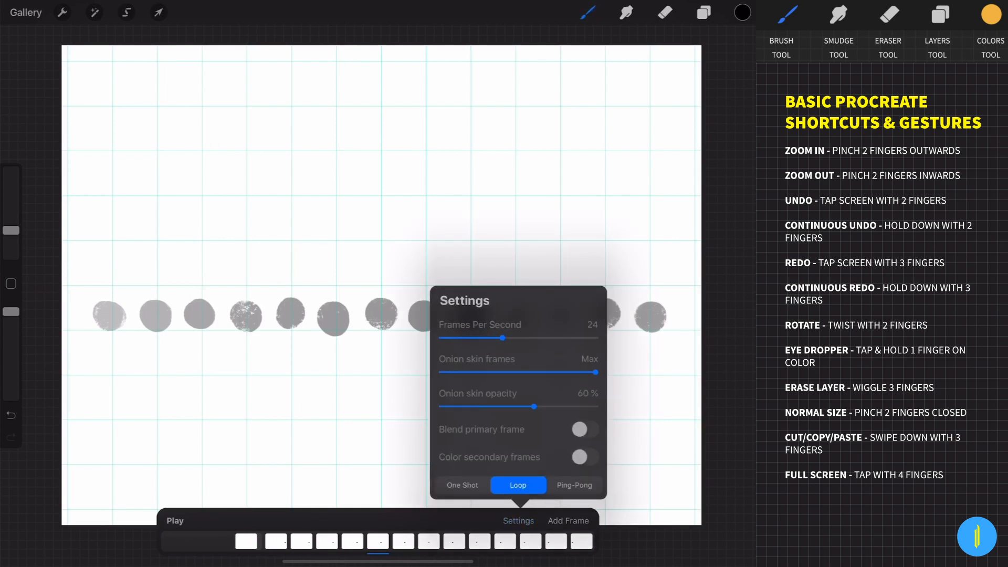
pyautogui.click(461, 485)
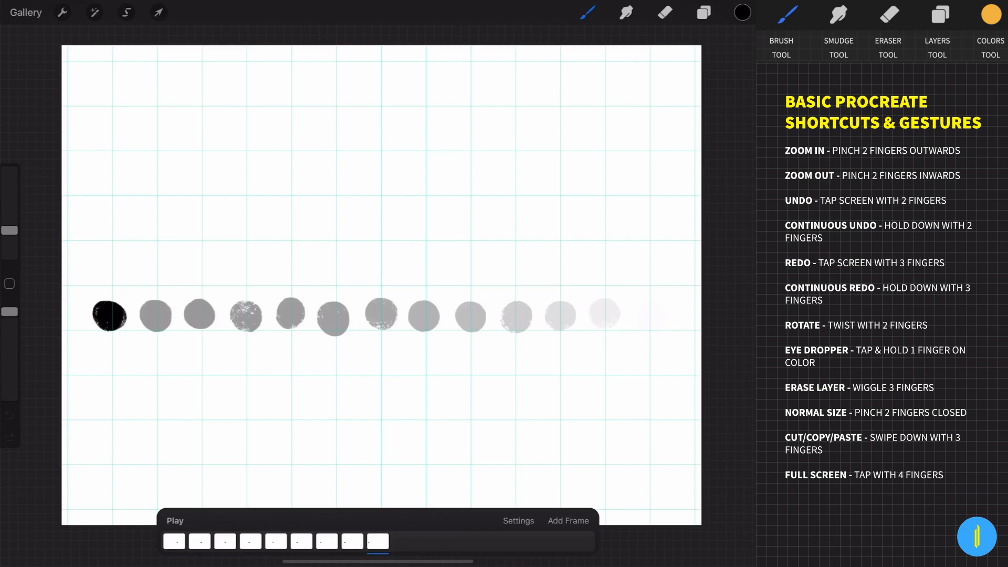
pyautogui.click(518, 520)
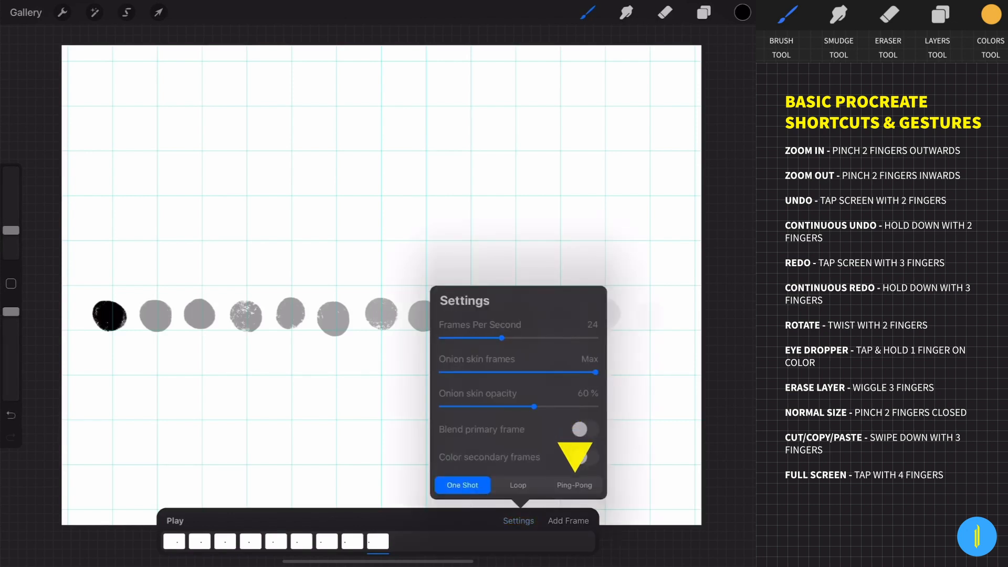
pyautogui.click(573, 485)
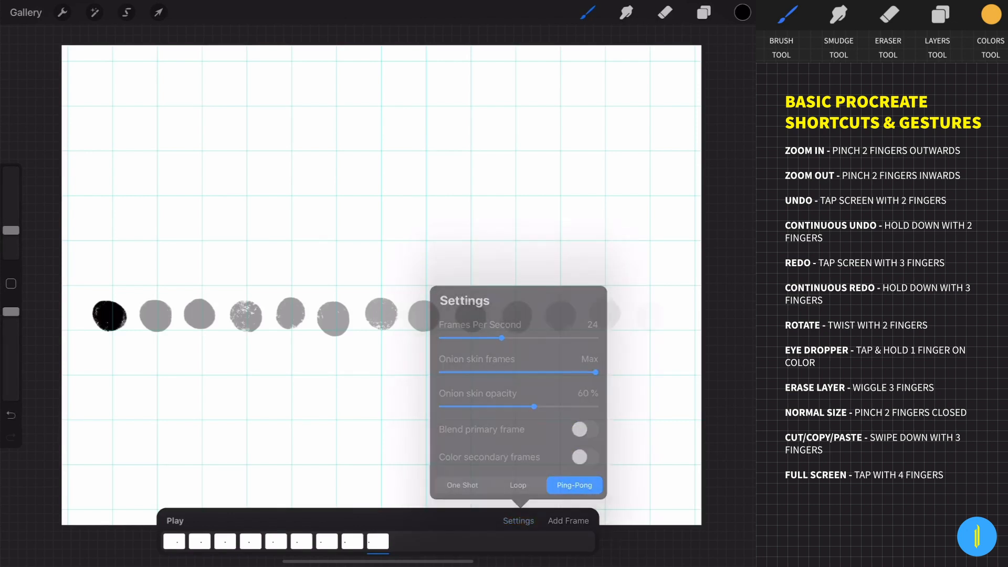
pyautogui.click(174, 520)
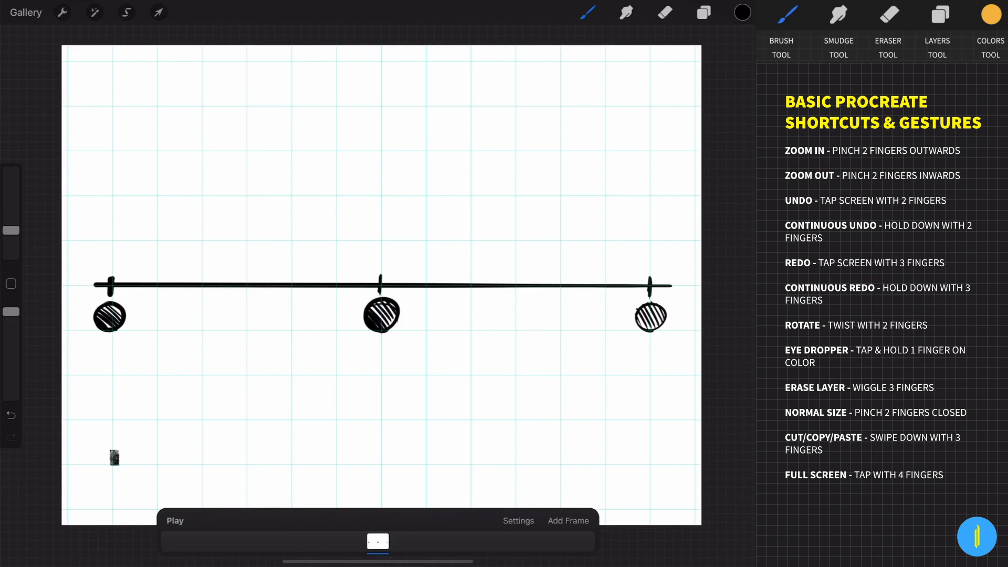
# Sketch a new three-ball line, erasing and redrawing ticks to bunch near both ends
pyautogui.click(665, 13)
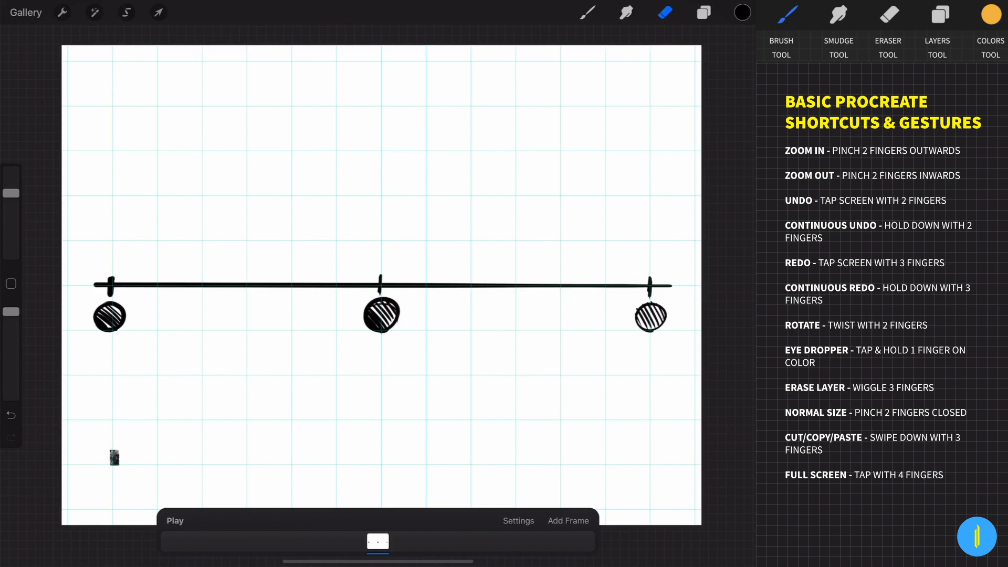
pyautogui.click(586, 12)
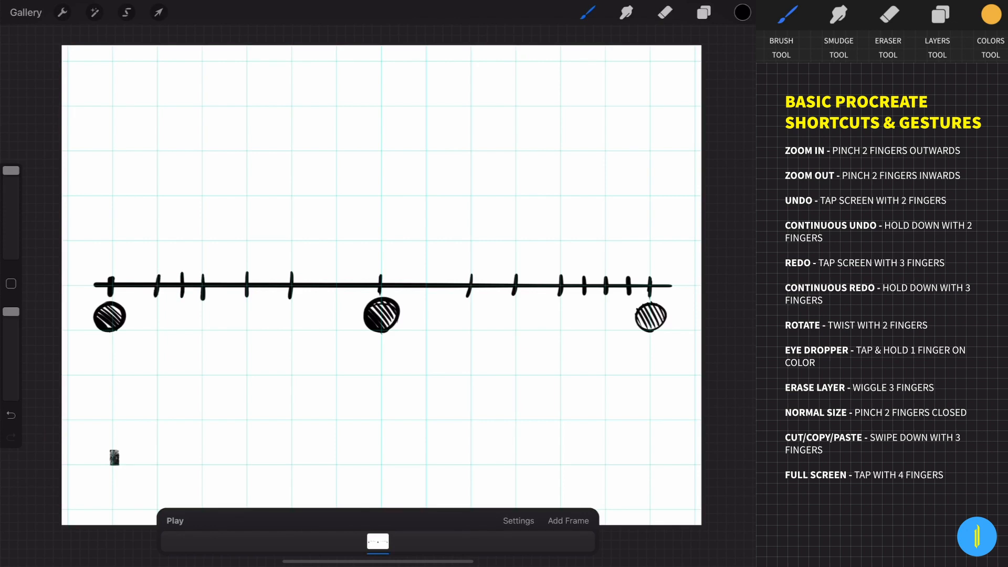
pyautogui.click(377, 542)
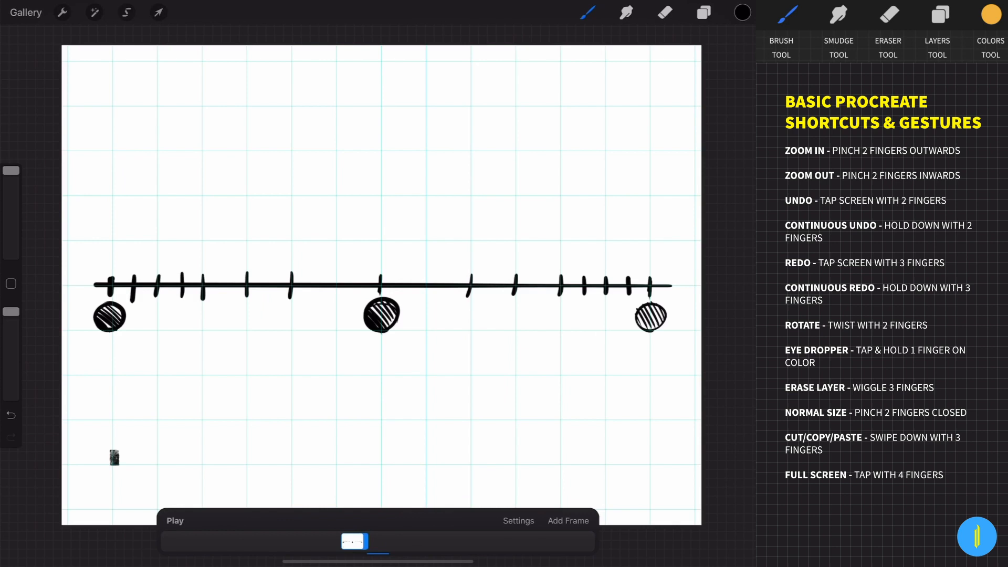
# Draw a filled black ball at each eased tick on successive new frames
pyautogui.click(94, 12)
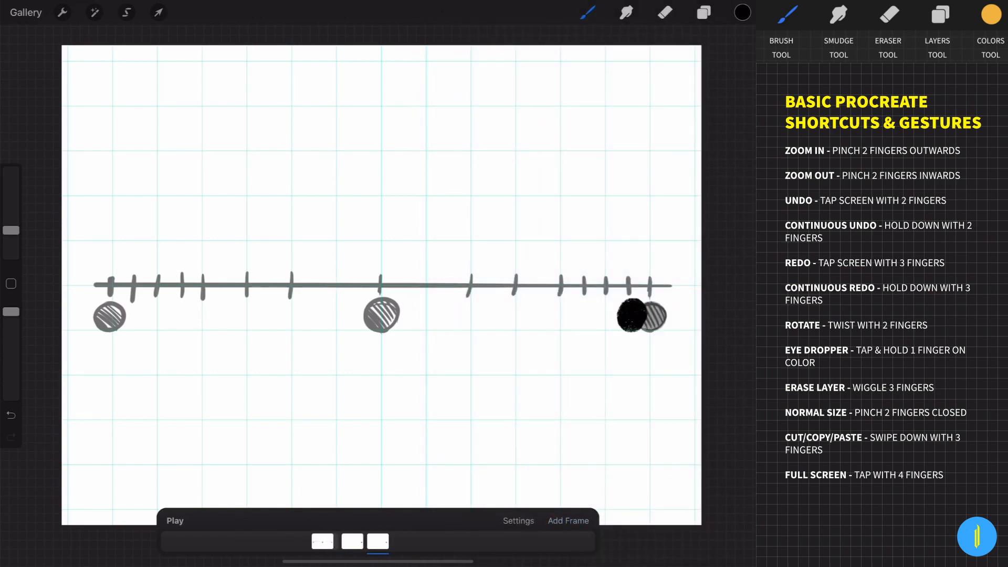
pyautogui.click(568, 520)
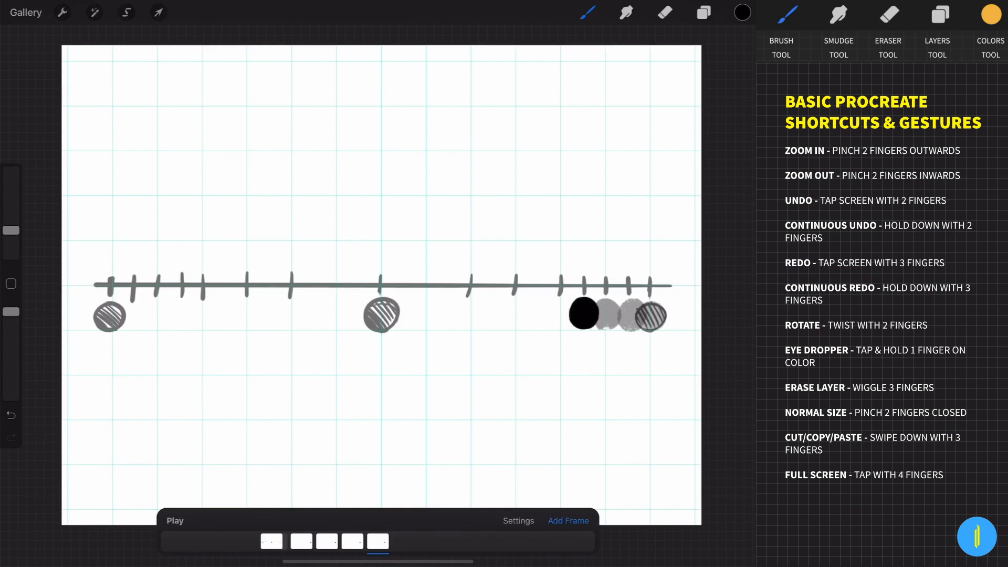
pyautogui.click(567, 520)
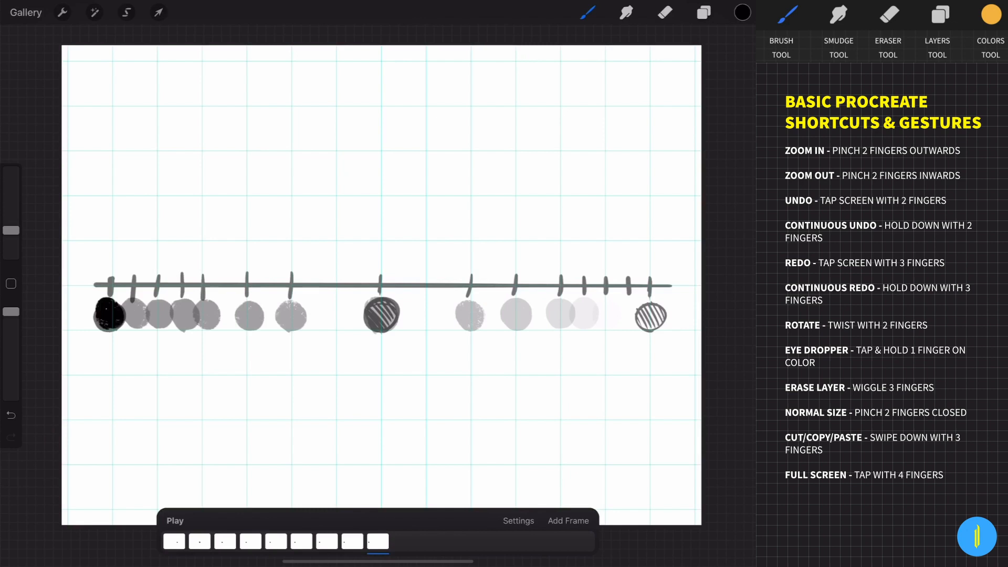
pyautogui.click(702, 13)
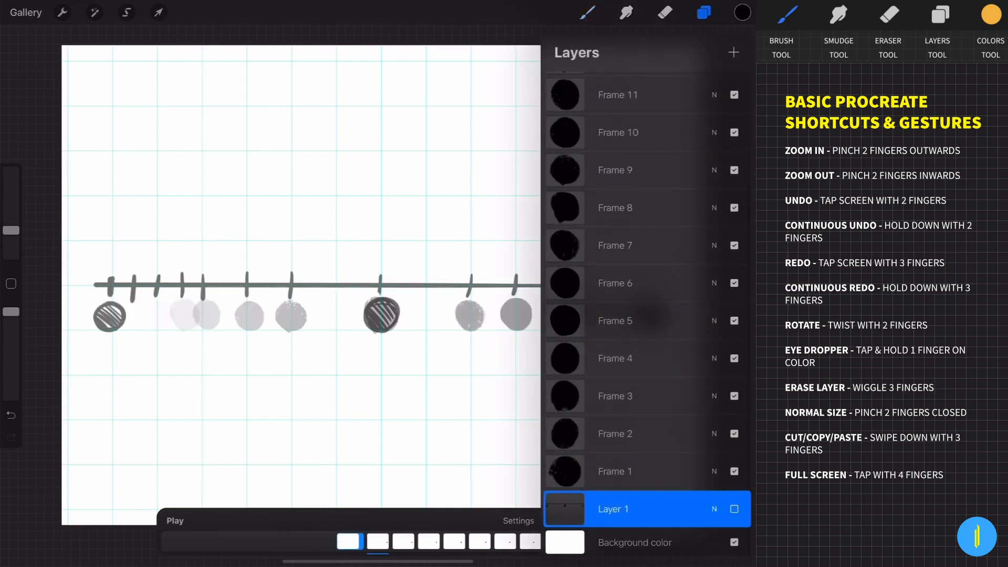
# Play the eased line animation looping at 24 fps, then stop it
pyautogui.click(518, 521)
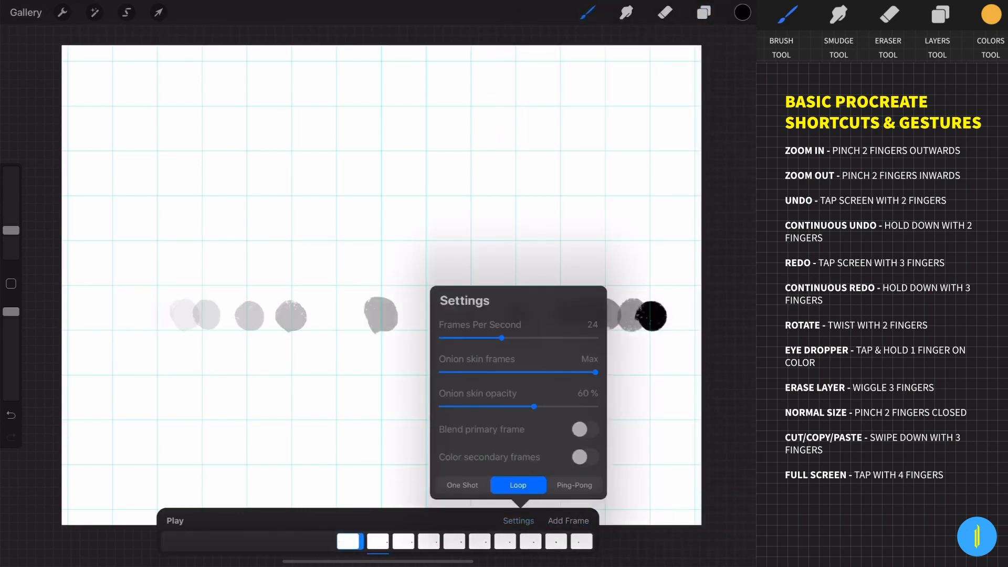
pyautogui.click(174, 520)
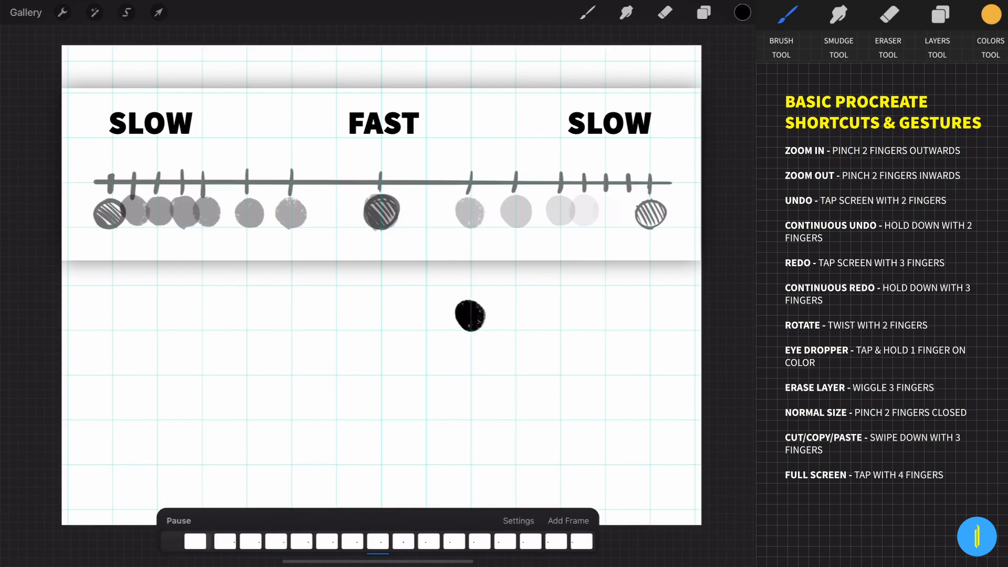
pyautogui.click(178, 521)
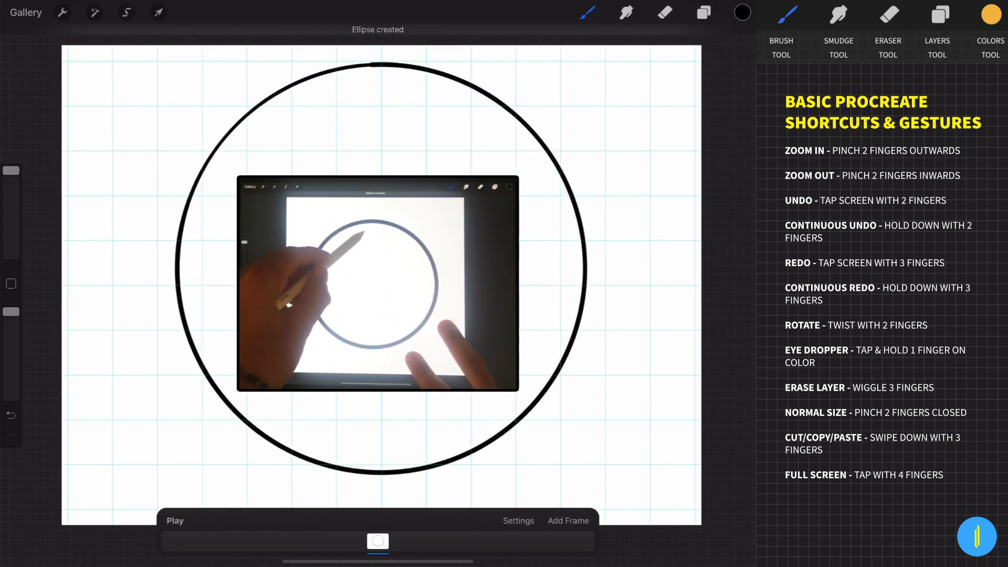
# Mark uneven ticks, curved arrows, SLOW/FAST labels and four hatched balls around the circle
pyautogui.click(158, 13)
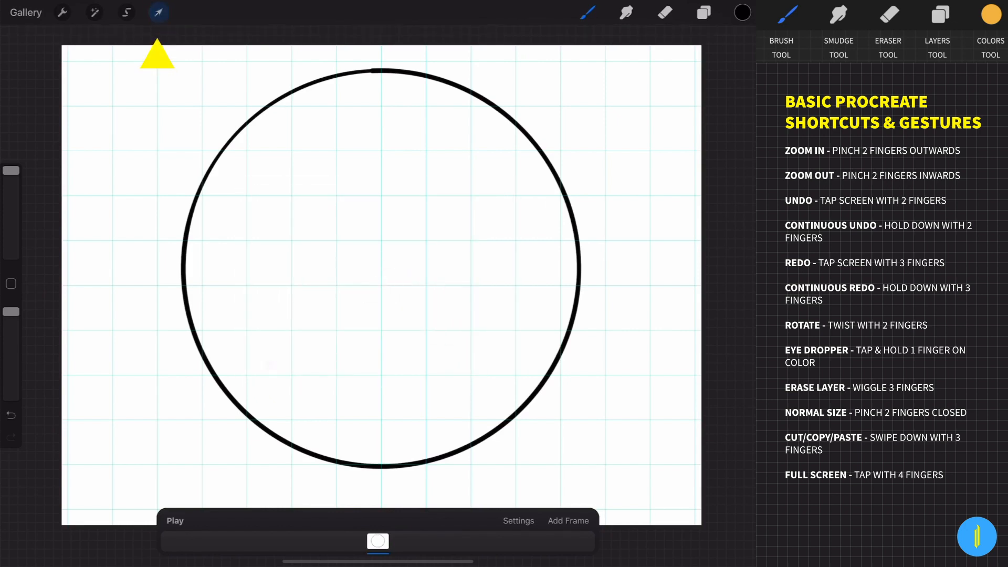
pyautogui.click(158, 12)
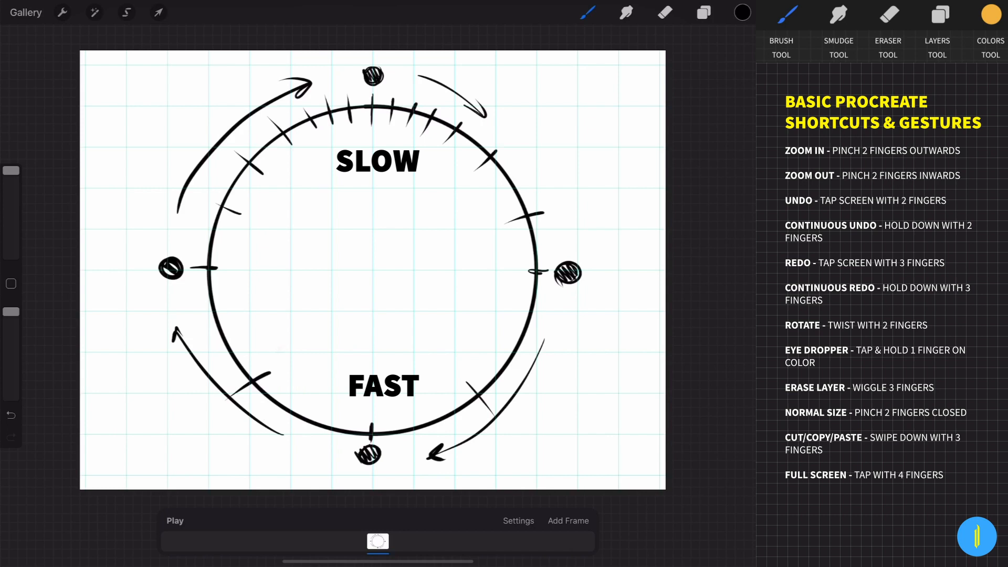
# Set the circle guide as the background frame and add frames for the first balls
pyautogui.click(378, 541)
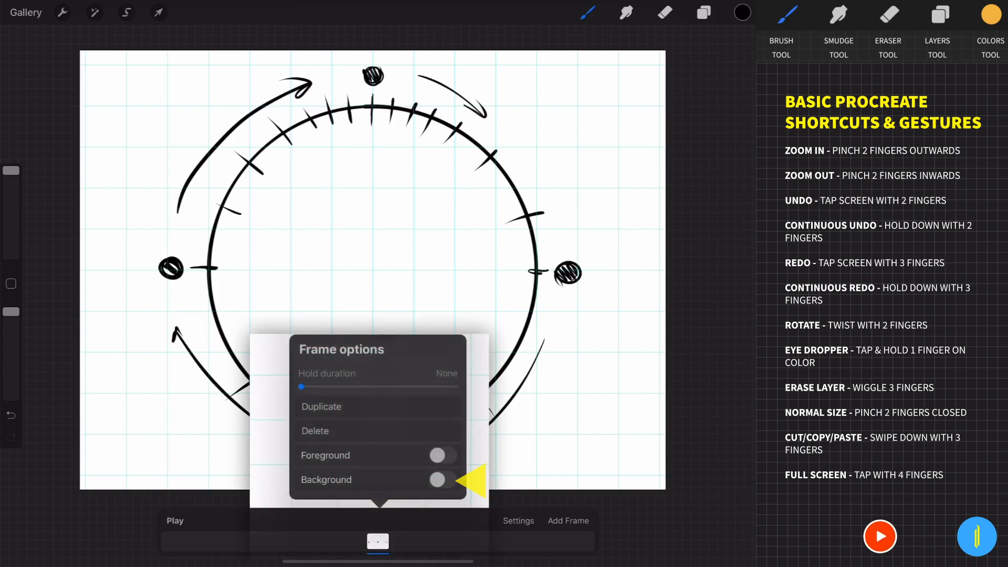
pyautogui.click(95, 12)
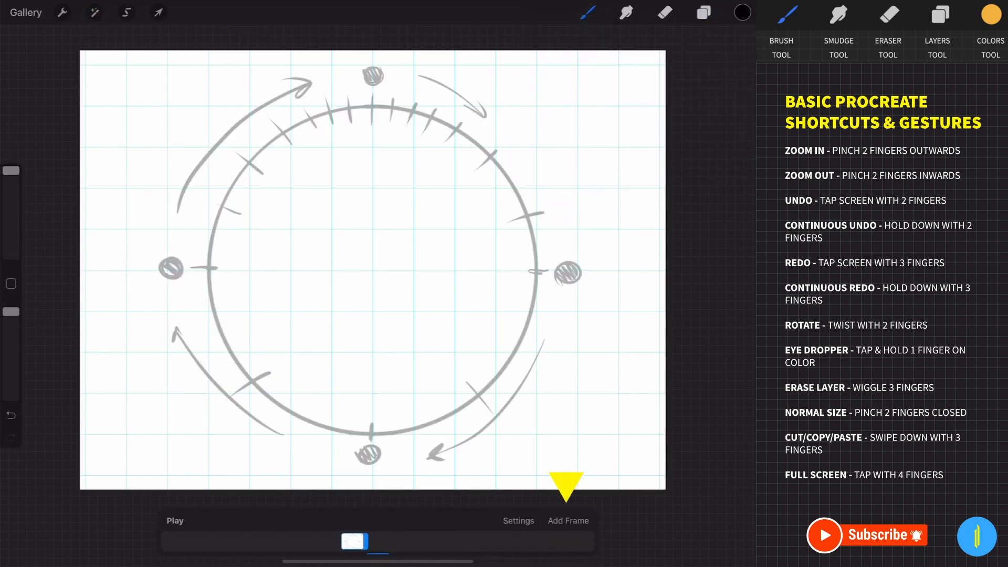
pyautogui.click(567, 521)
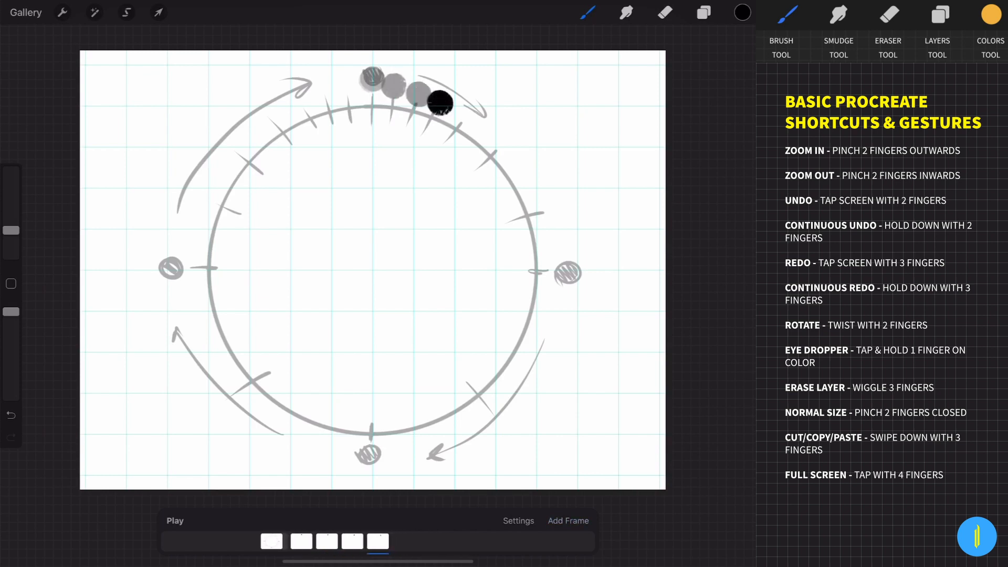
pyautogui.click(568, 520)
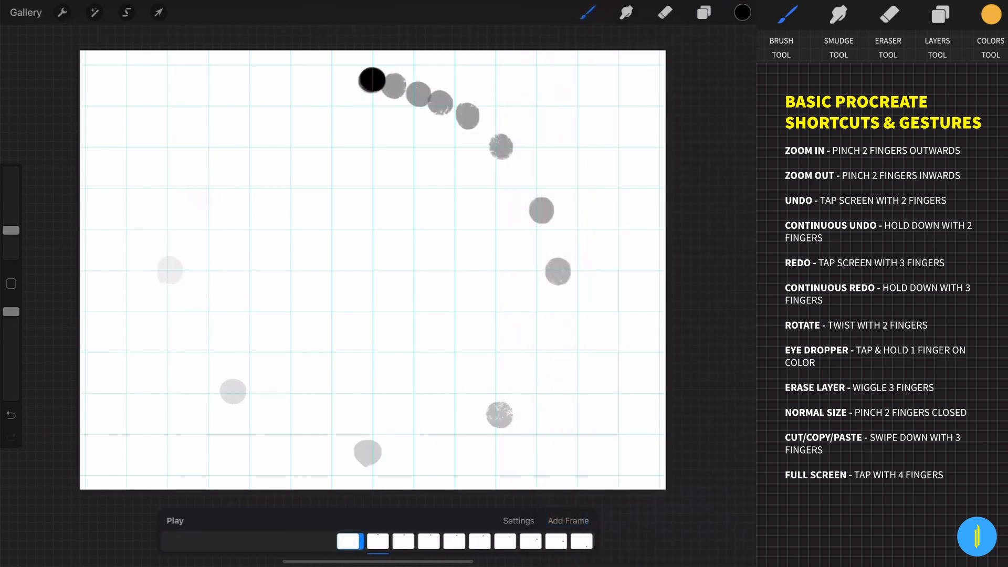
# Add the last ball frame, then play and pause the circle animation
pyautogui.click(518, 521)
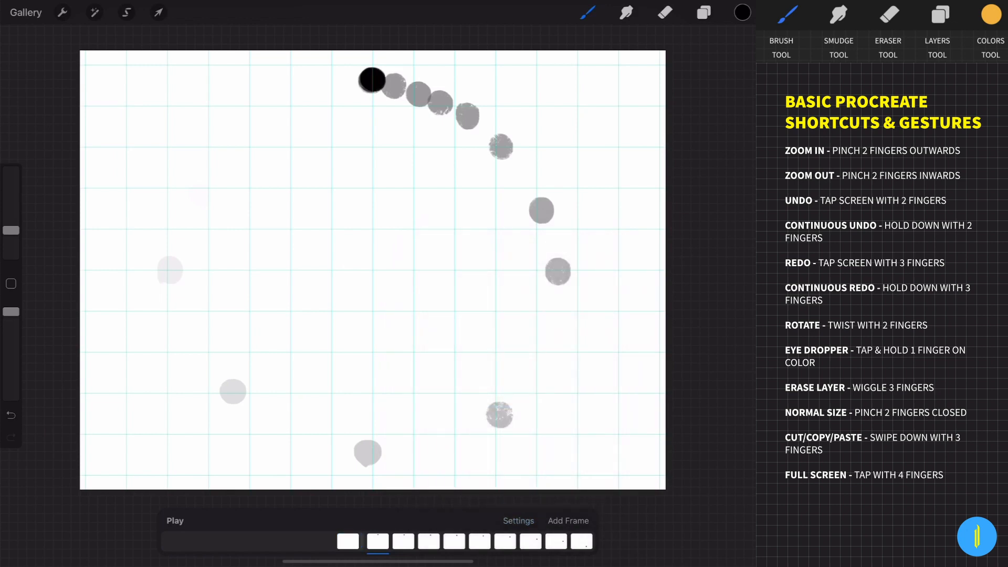
pyautogui.click(175, 521)
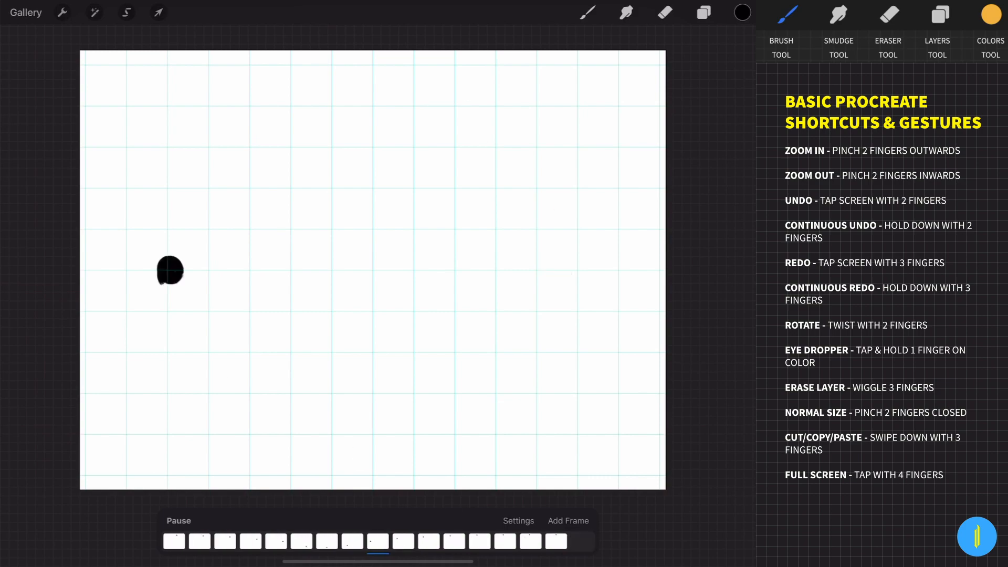
pyautogui.click(177, 520)
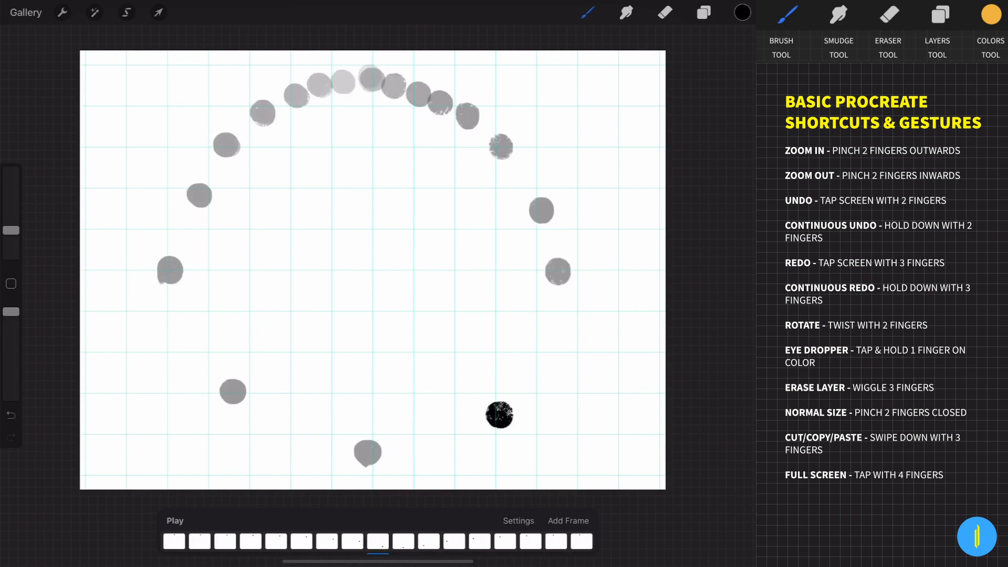
# Stretch the bottom-right ball and the next fast-section ball into ovals
pyautogui.click(787, 14)
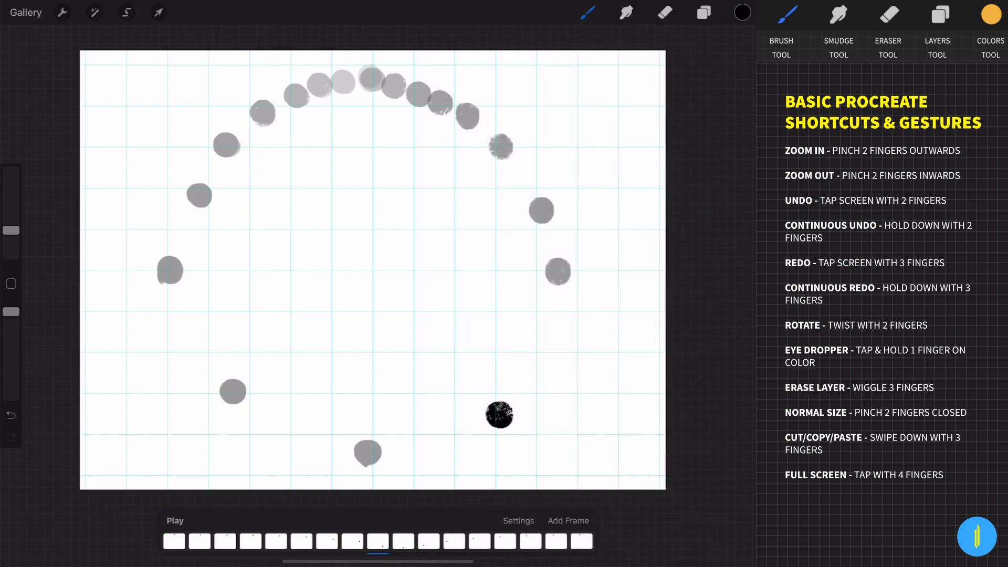
pyautogui.click(498, 415)
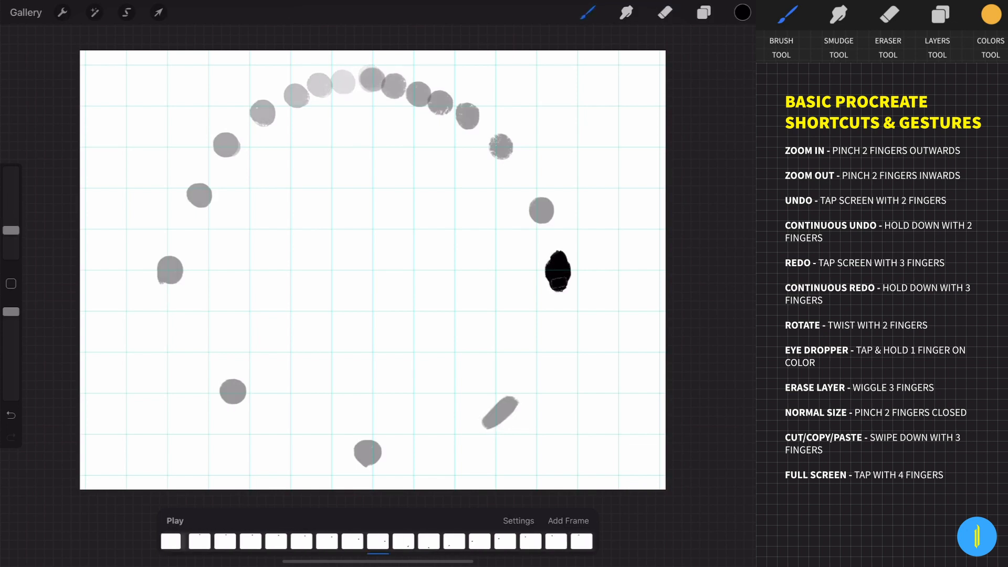
pyautogui.click(664, 12)
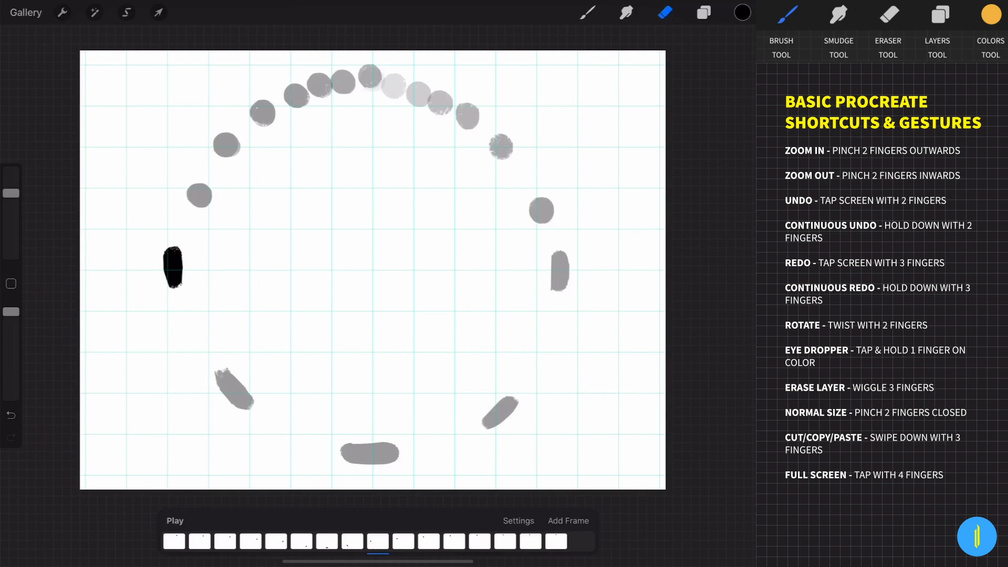
pyautogui.click(174, 521)
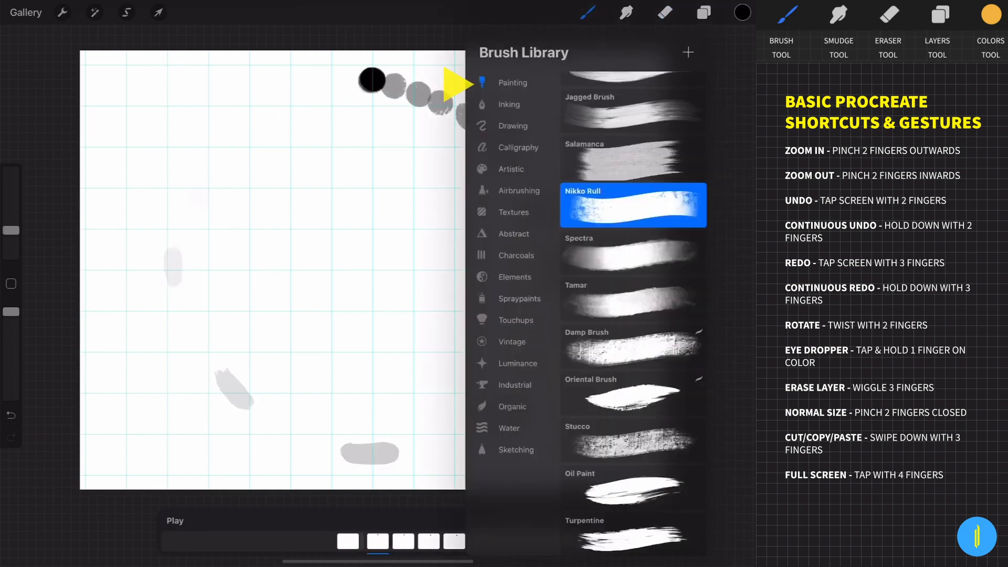
# Pick the Painting > Nikko Rull brush for the speed trails
pyautogui.click(632, 393)
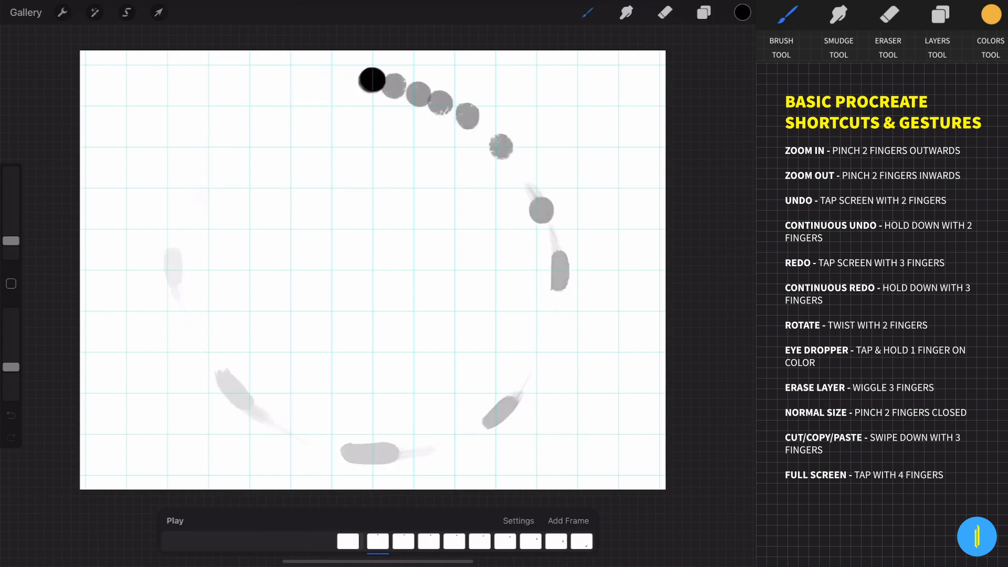
# Play back the circle animation with its trails, then pause it
pyautogui.click(174, 520)
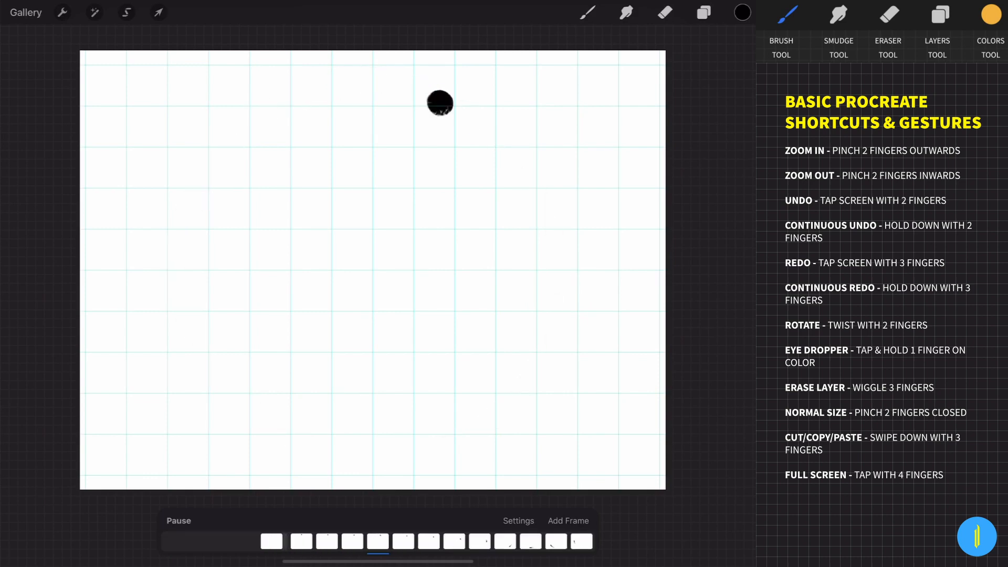
pyautogui.click(178, 521)
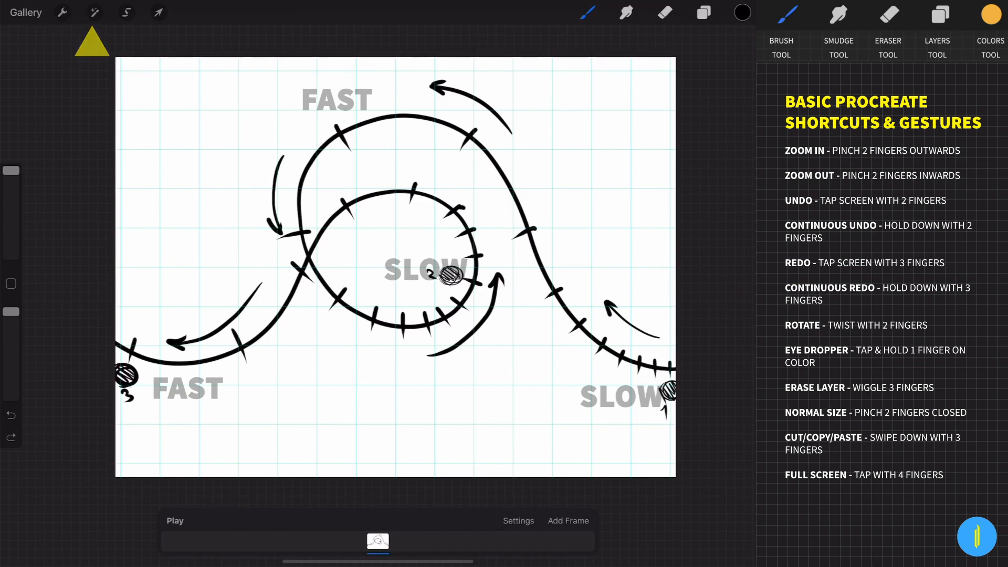
# Set the curved guide as background, add ball frames, and return to frame one
pyautogui.click(378, 541)
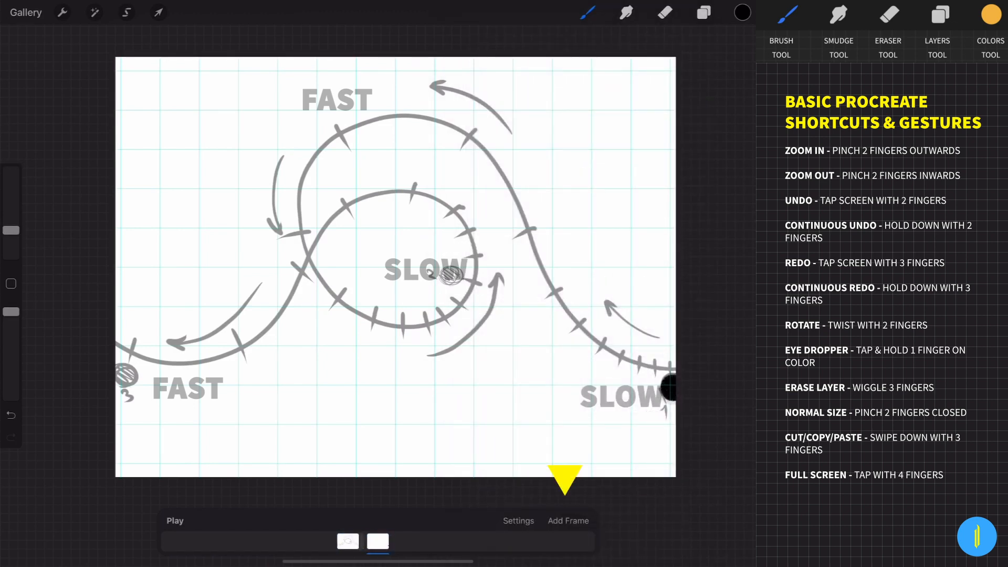
pyautogui.click(567, 521)
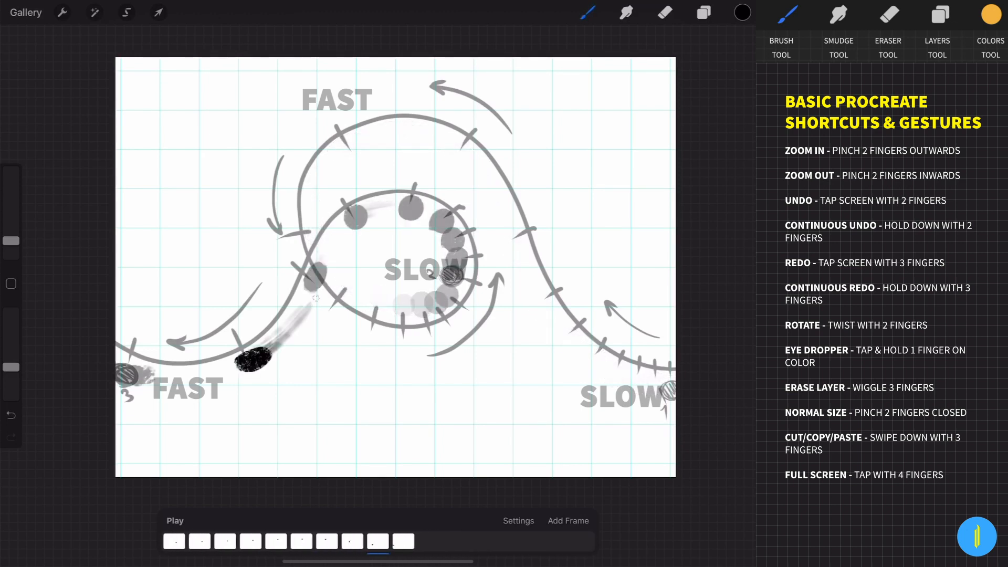
pyautogui.click(938, 14)
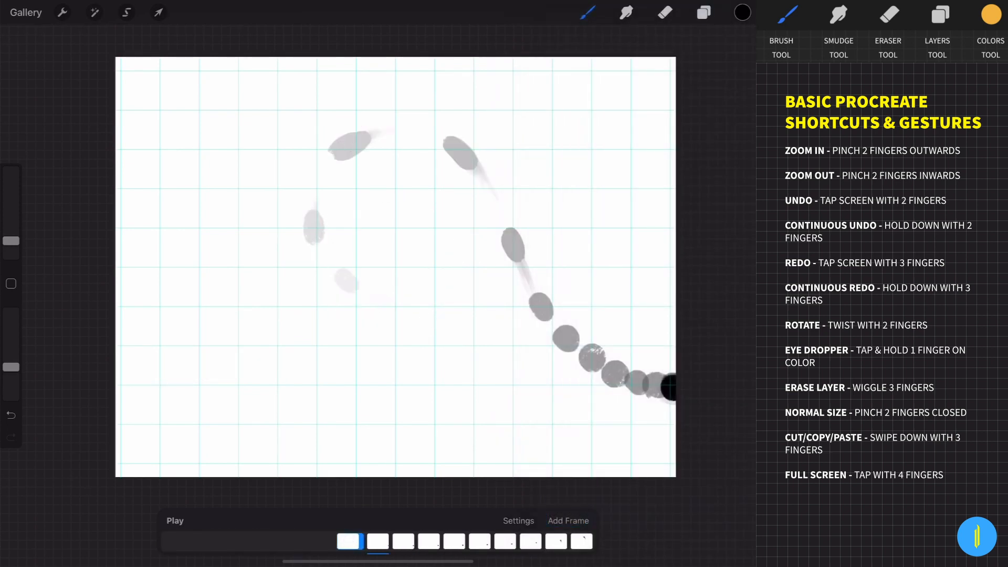
# Play the curved-path animation from the first frame
pyautogui.click(175, 521)
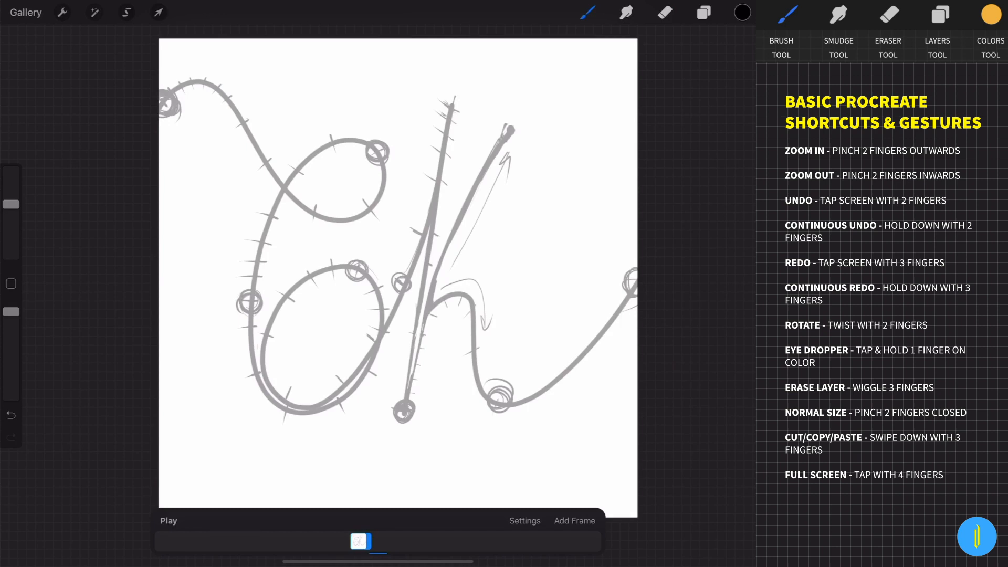
# Open the Brush Library to choose the Drawing > Eaglehawk brush
pyautogui.click(587, 11)
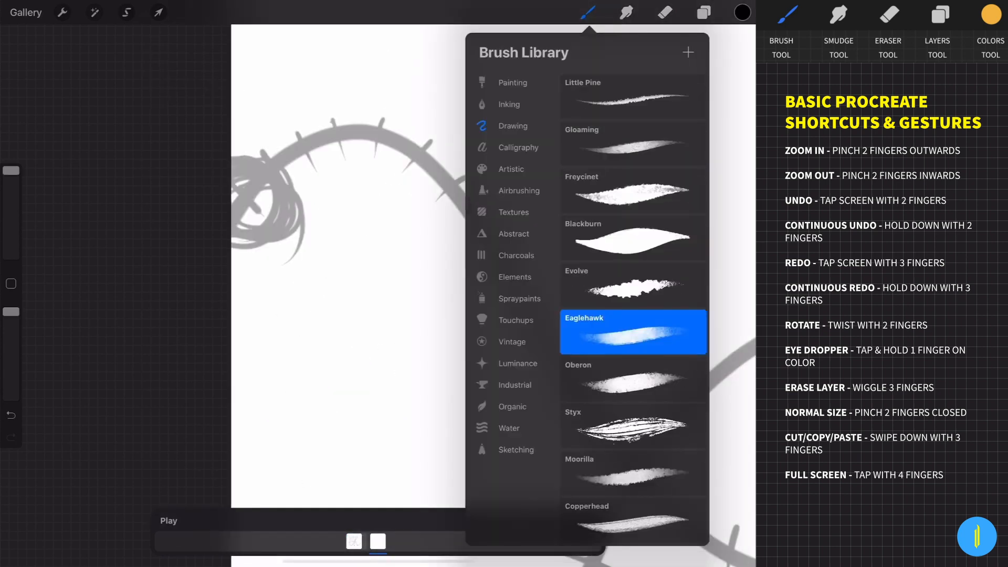